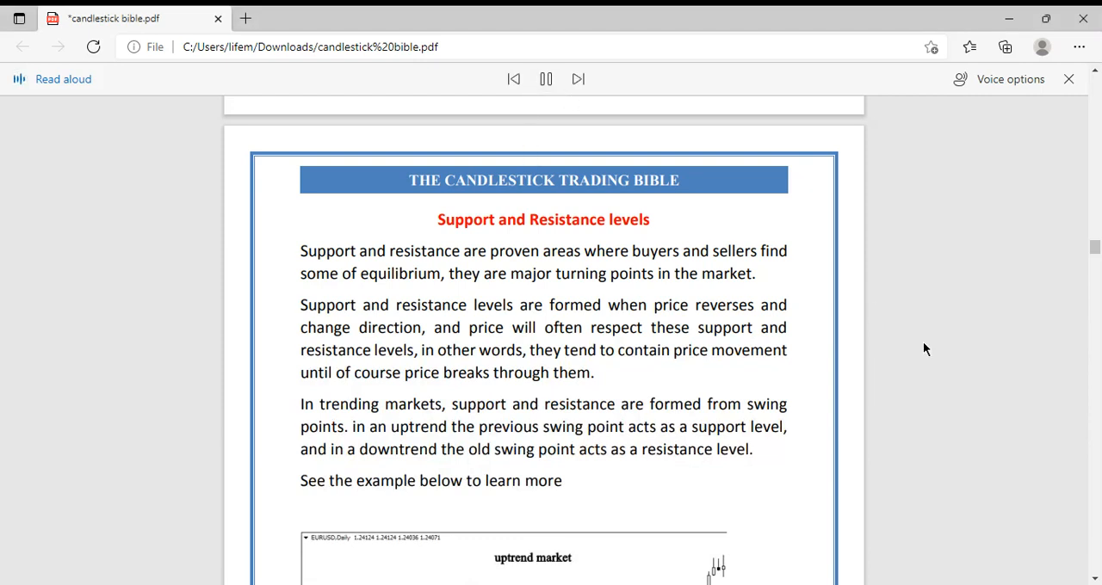
pyautogui.moveTo(919, 349)
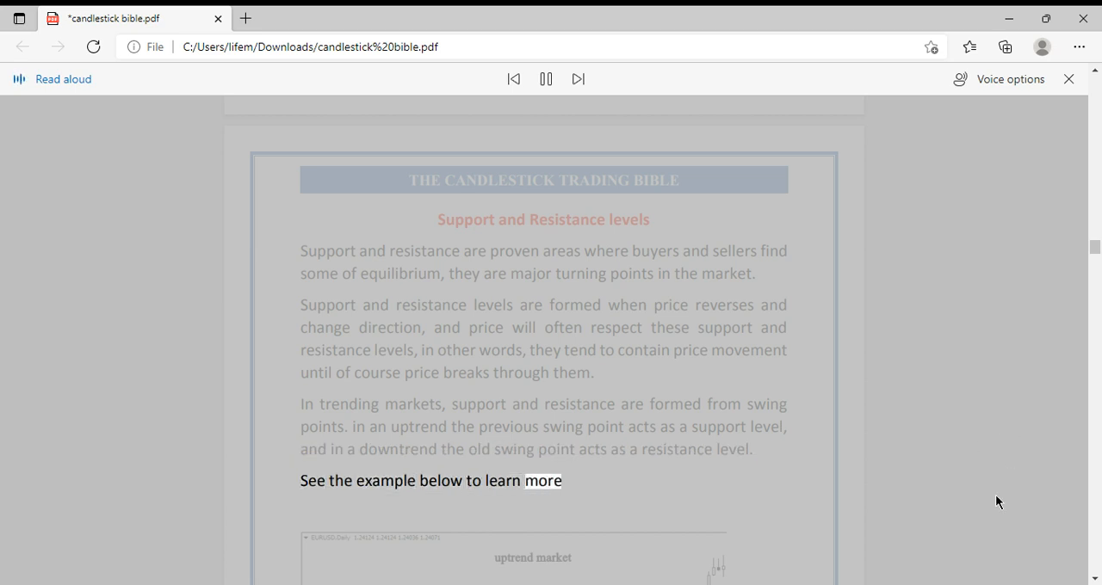
# - Scroll down with the narration through page 59's resistance level illustration into page 60's trend lines
pyautogui.scroll(-3)
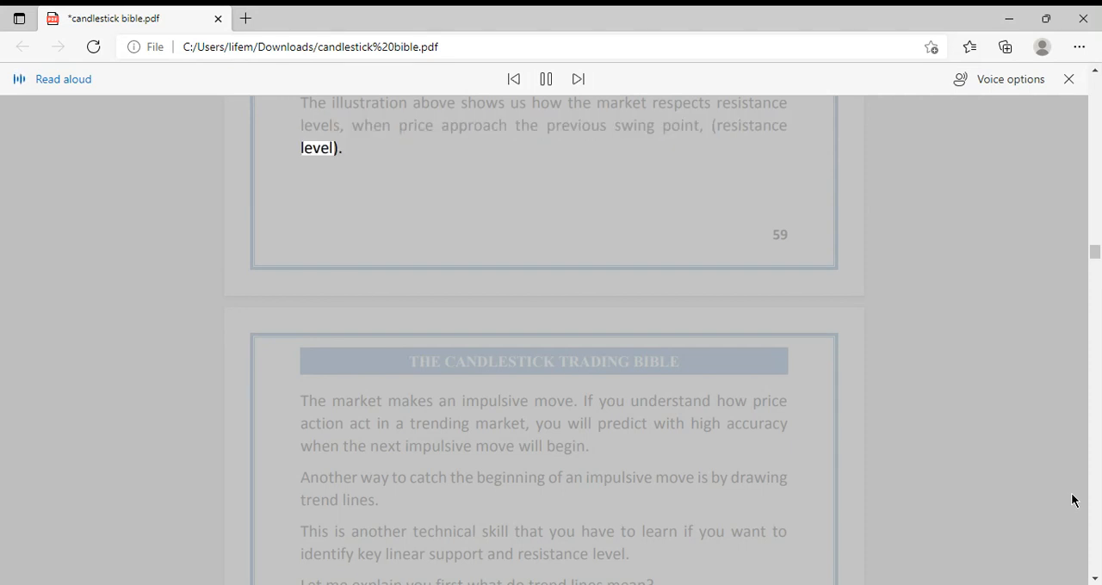
pyautogui.scroll(-3)
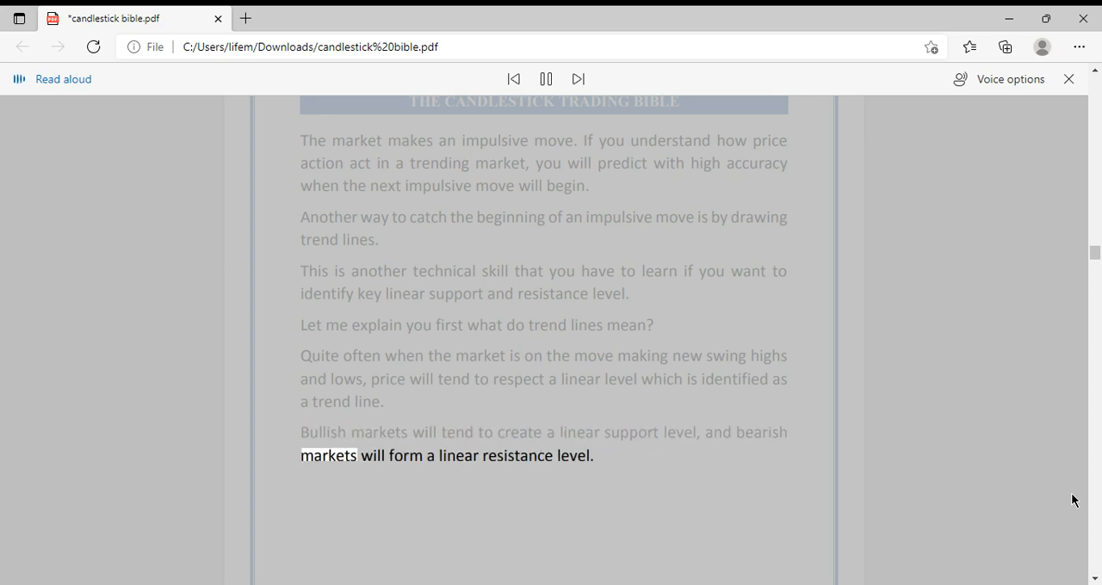
# - Let Read Aloud finish the trend lines passage, then click the address bar area
pyautogui.click(551, 47)
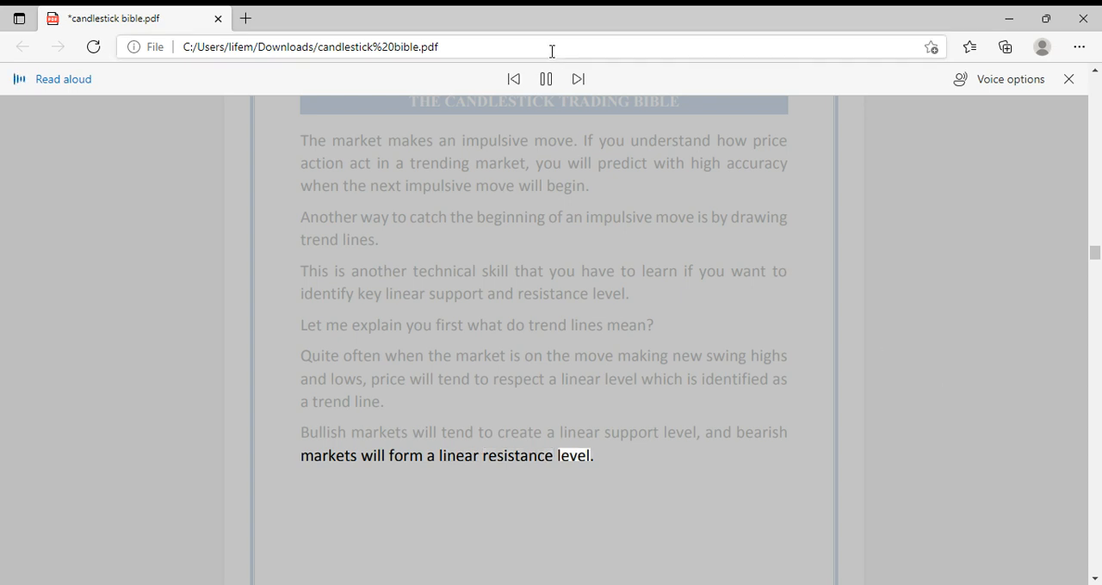